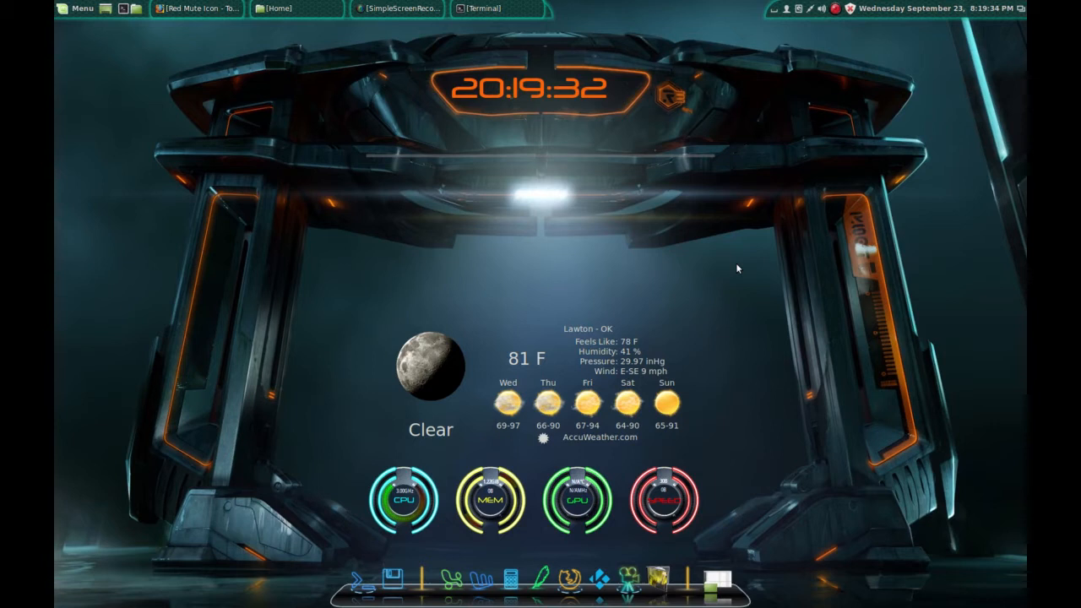
{"action": "mouse_move", "coordinate": [746, 274]}
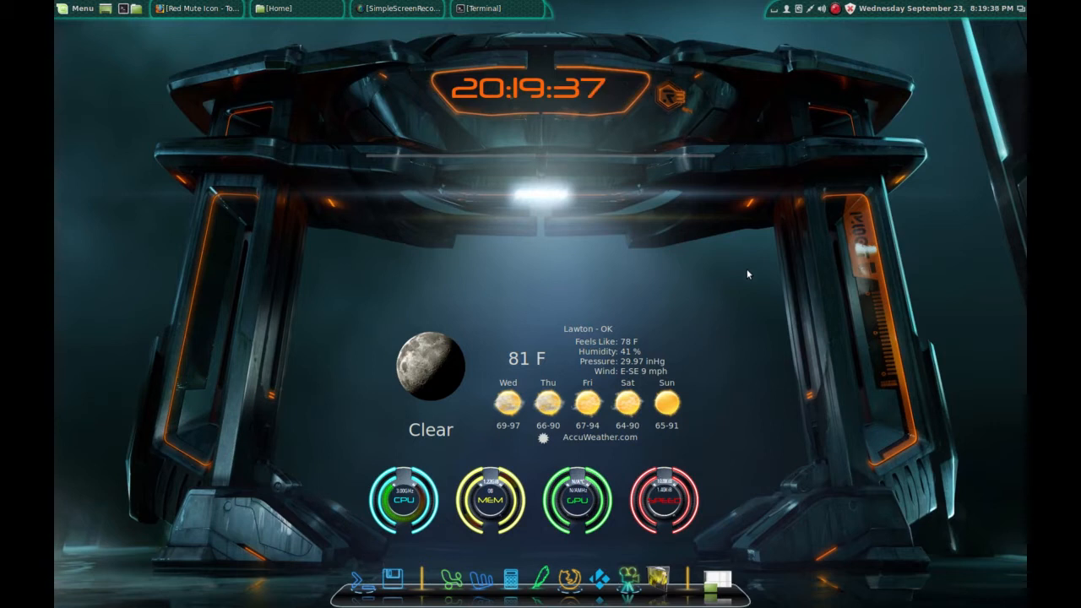
{"action": "mouse_move", "coordinate": [637, 243]}
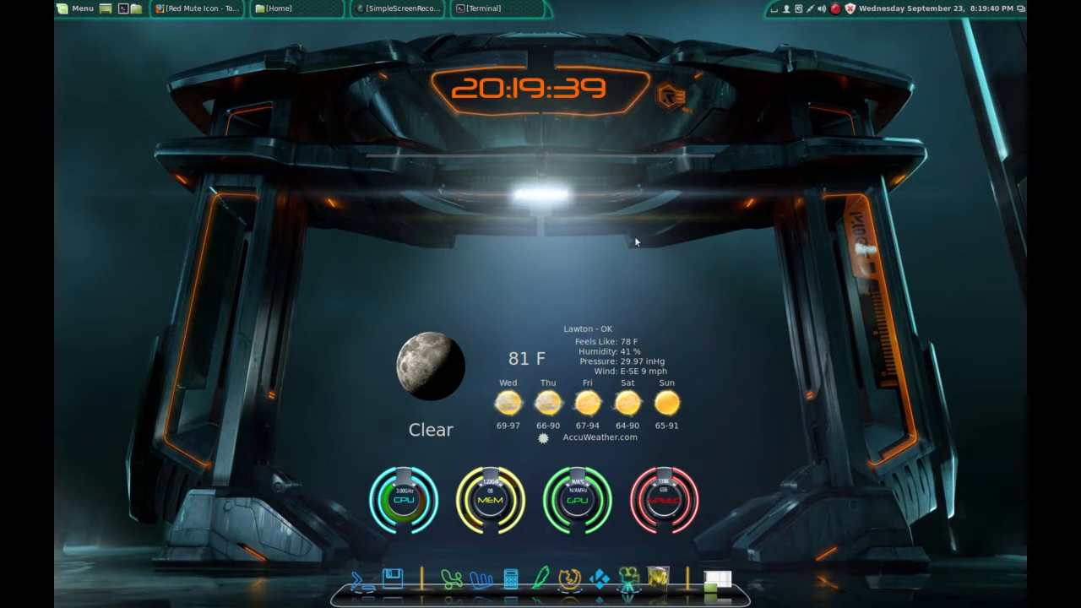
{"action": "mouse_move", "coordinate": [333, 110]}
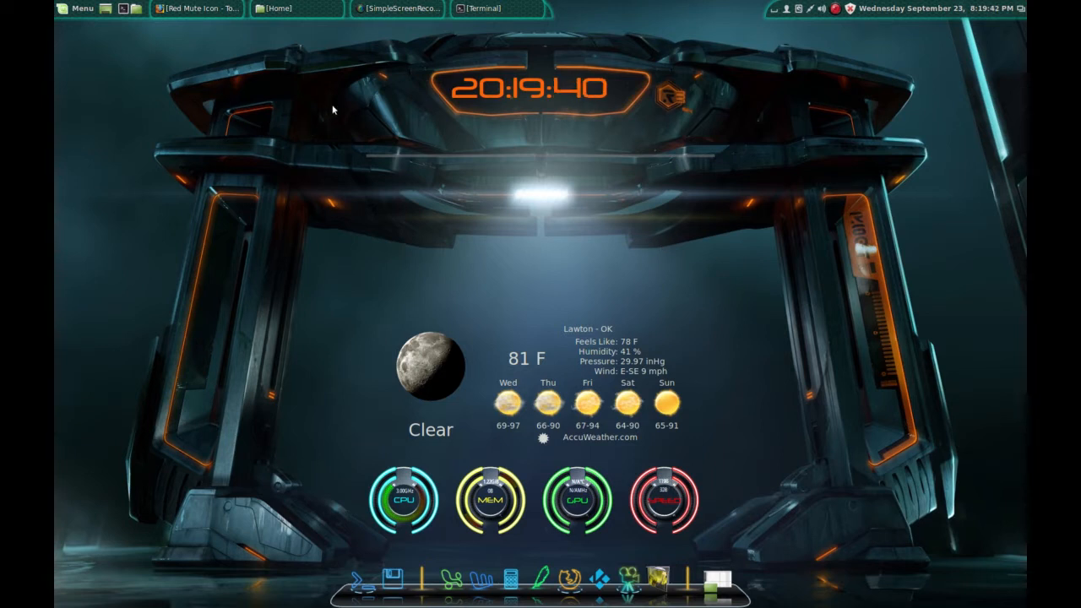
Browse from Home through .kodi and addons into the skin.ccm.silencerom folder
{"action": "left_click", "coordinate": [275, 8]}
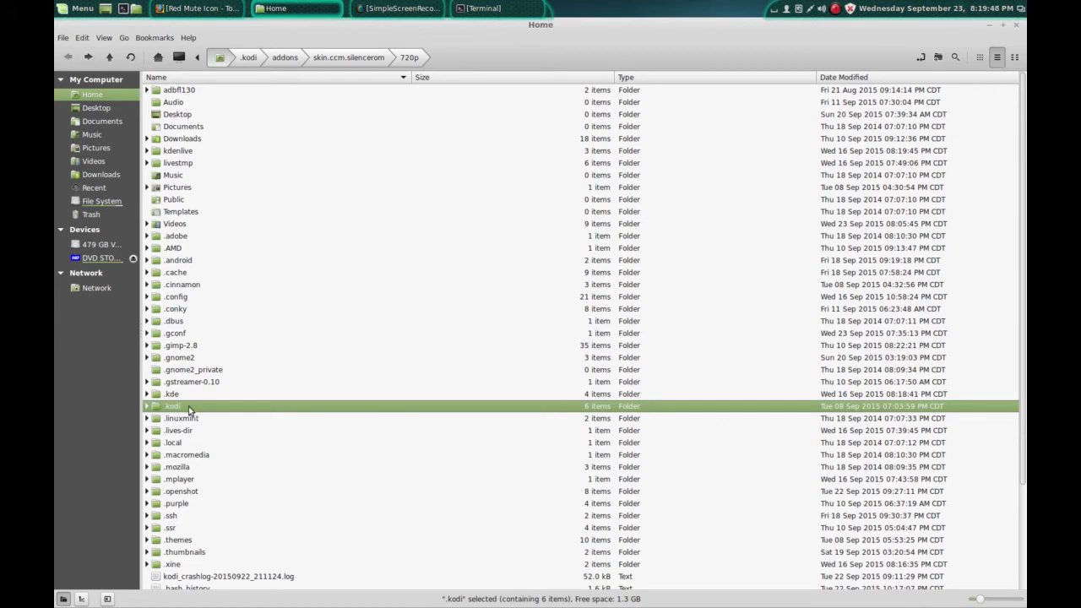
{"action": "mouse_move", "coordinate": [175, 412]}
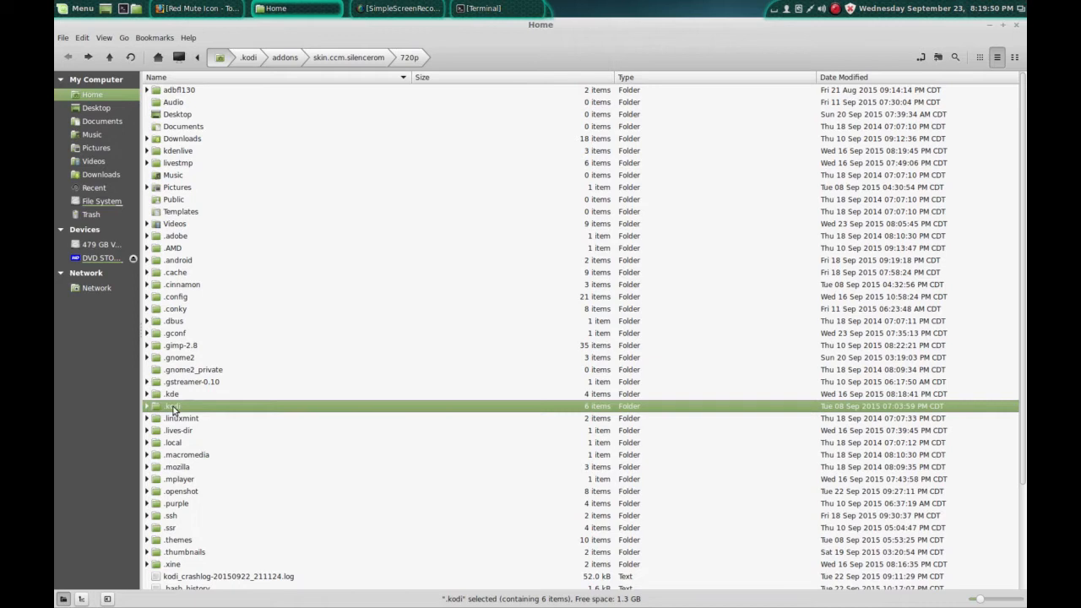
{"action": "double_click", "coordinate": [173, 407]}
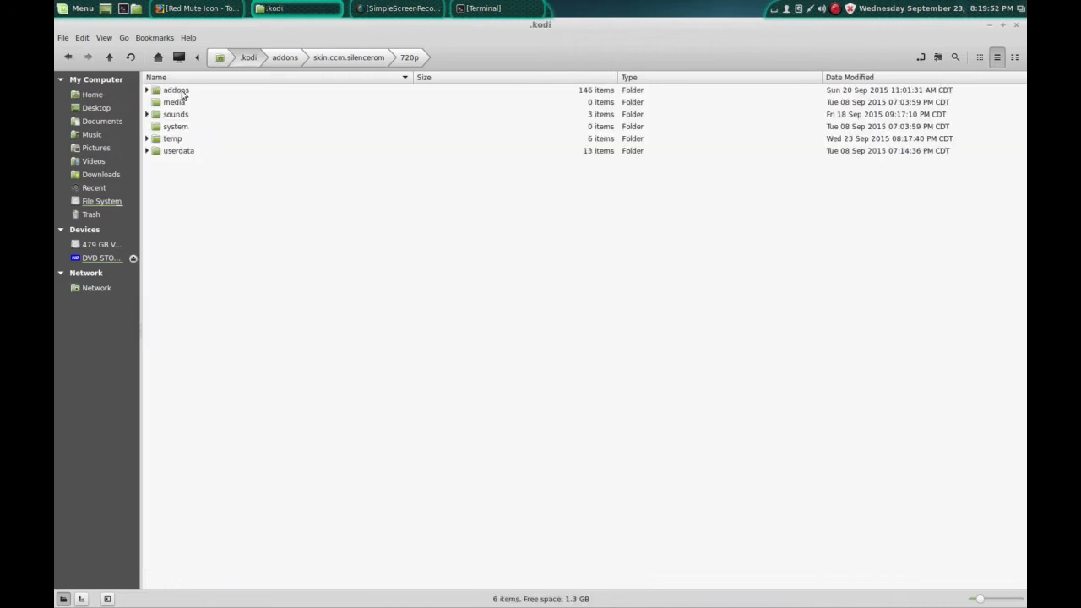
{"action": "double_click", "coordinate": [176, 89]}
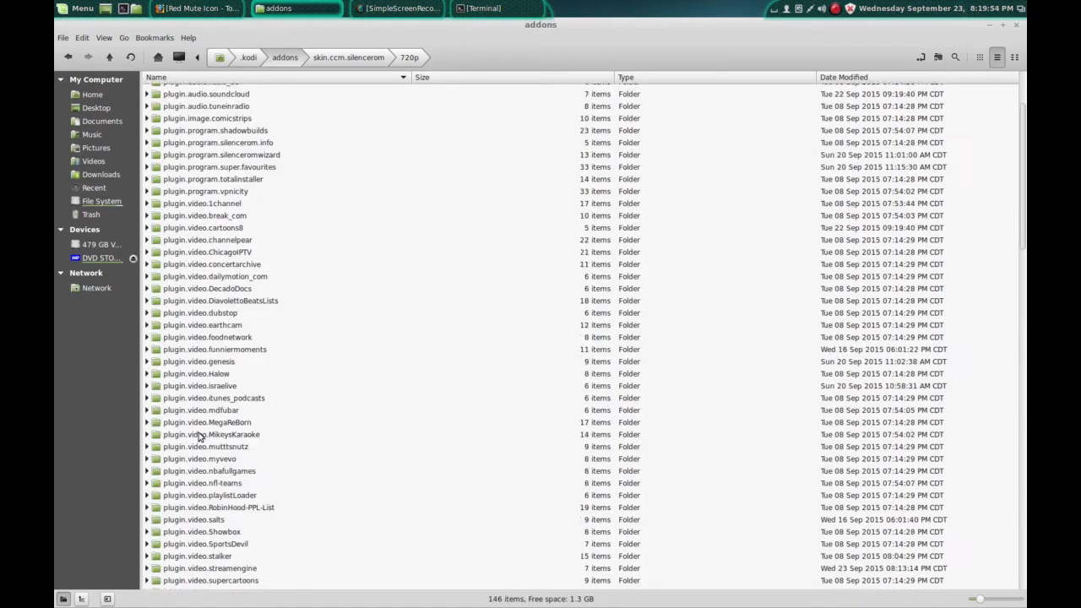
{"action": "scroll", "scroll_direction": "down", "scroll_amount": 3}
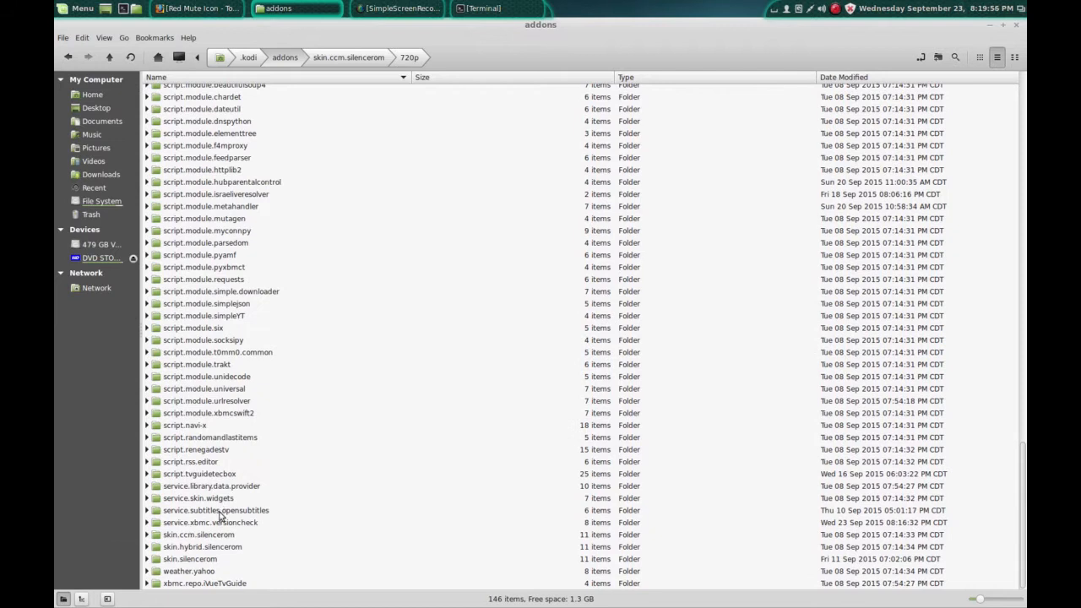
{"action": "left_click", "coordinate": [198, 534]}
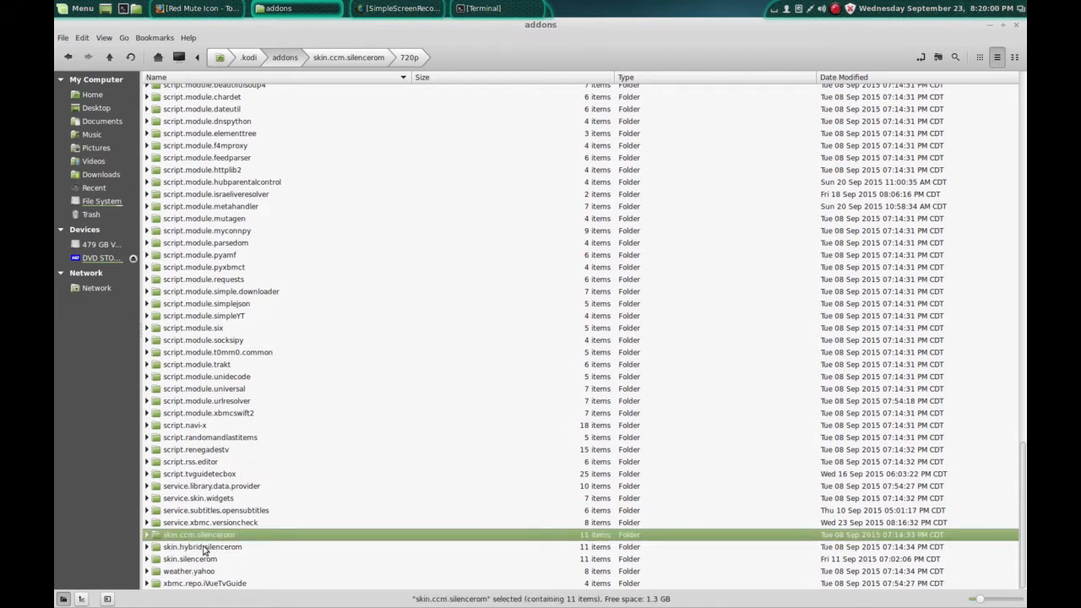
{"action": "left_click", "coordinate": [203, 547]}
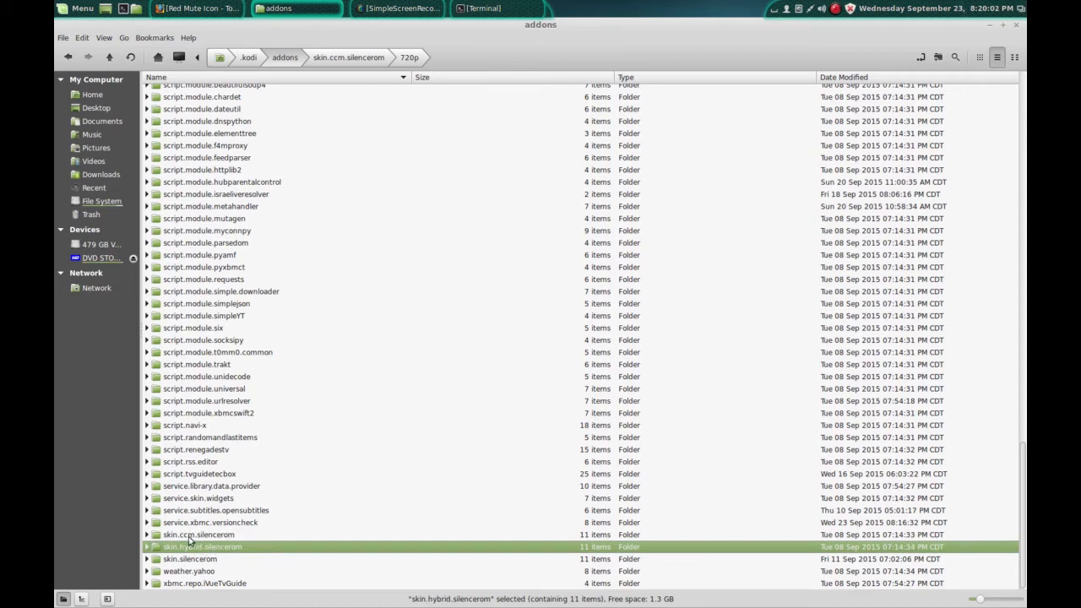
{"action": "left_click", "coordinate": [199, 534]}
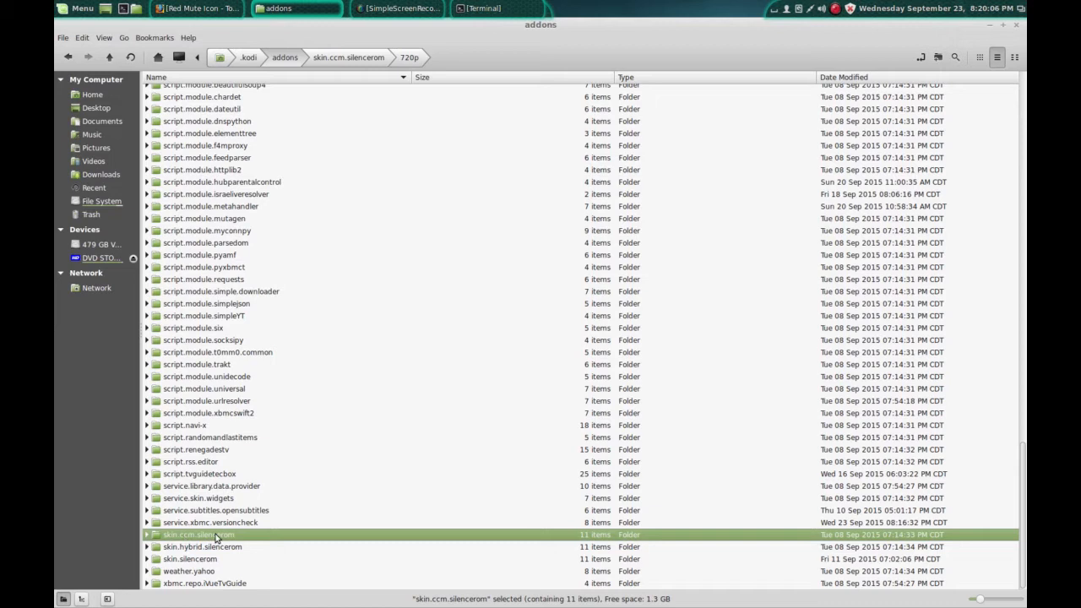
{"action": "double_click", "coordinate": [199, 535]}
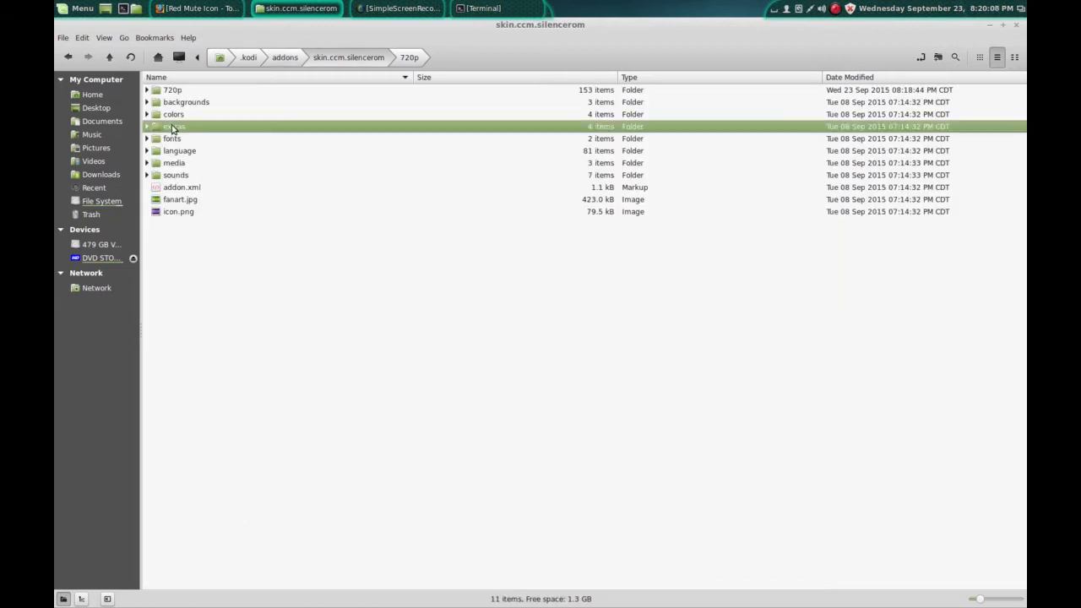
Enter the extras intro folder and preview KODI-Intro-Video.mp4 and Kodi Intro.mp4
{"action": "double_click", "coordinate": [175, 126]}
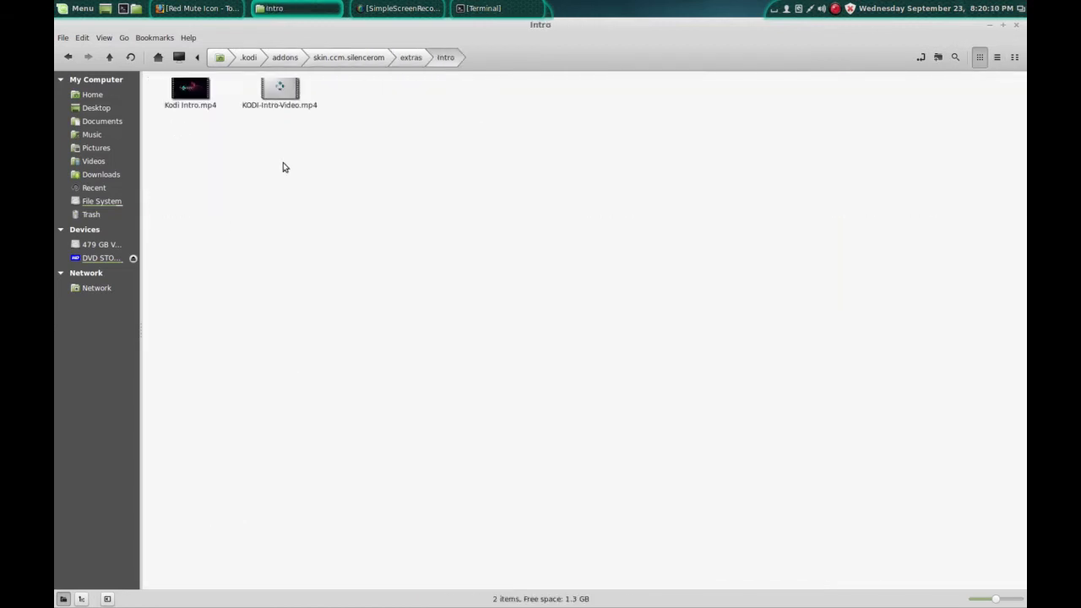
{"action": "left_click", "coordinate": [280, 91]}
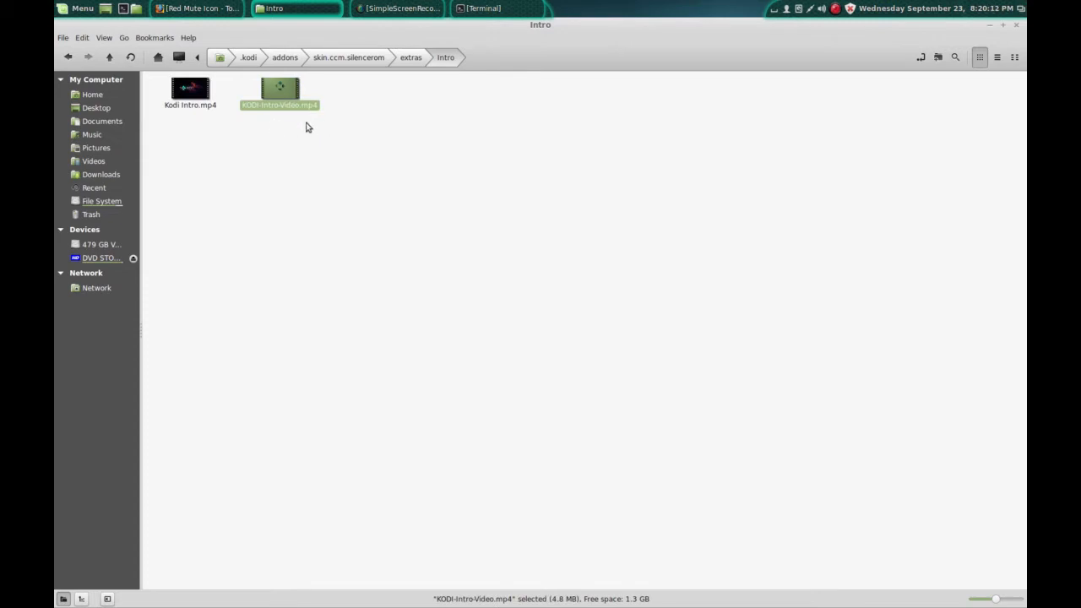
{"action": "mouse_move", "coordinate": [284, 127]}
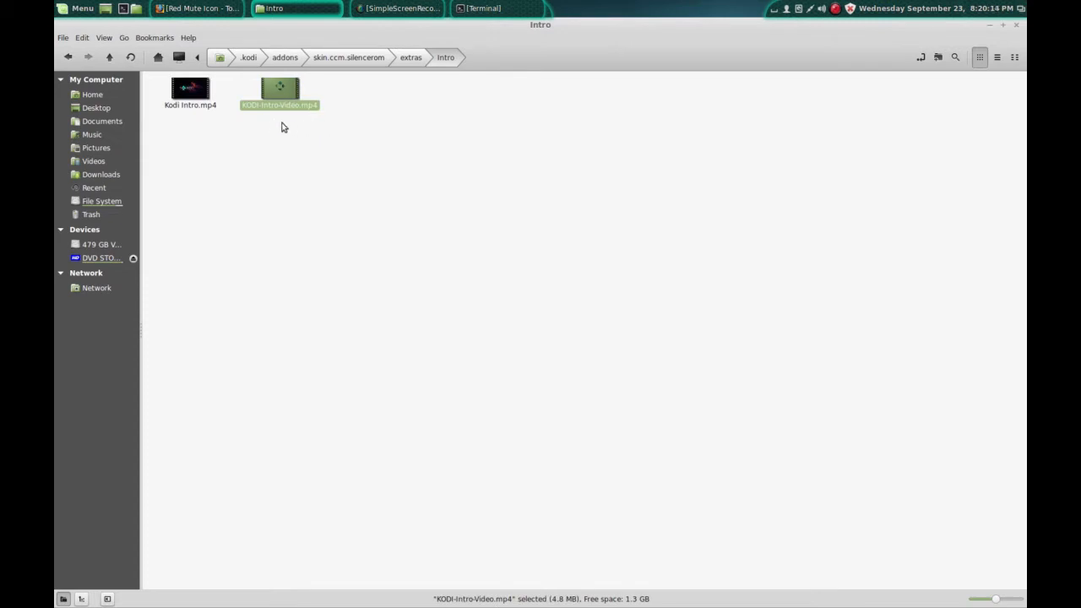
{"action": "mouse_move", "coordinate": [273, 115]}
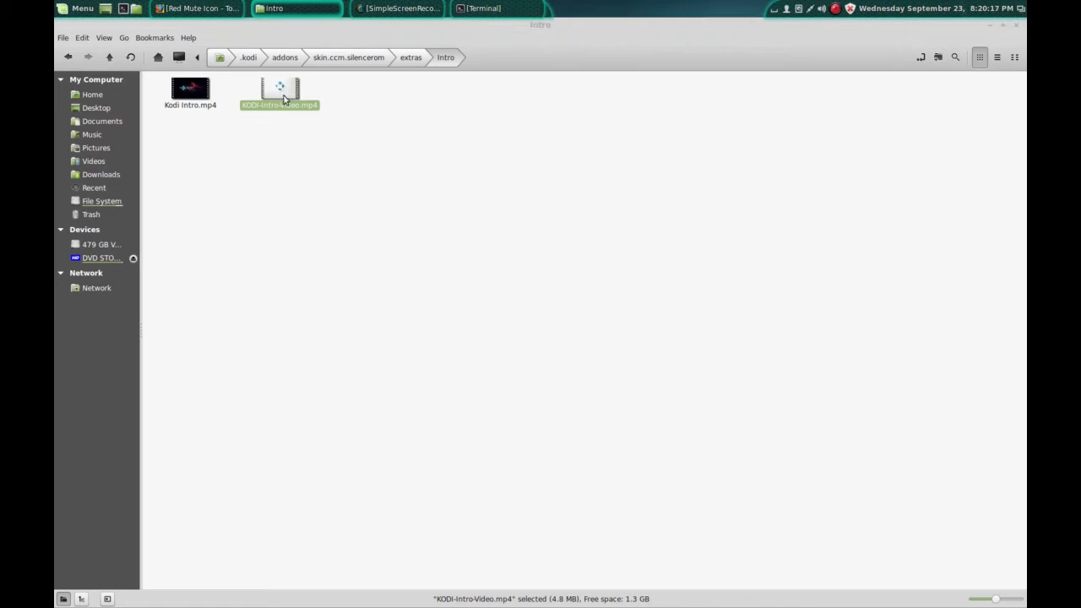
{"action": "double_click", "coordinate": [279, 91]}
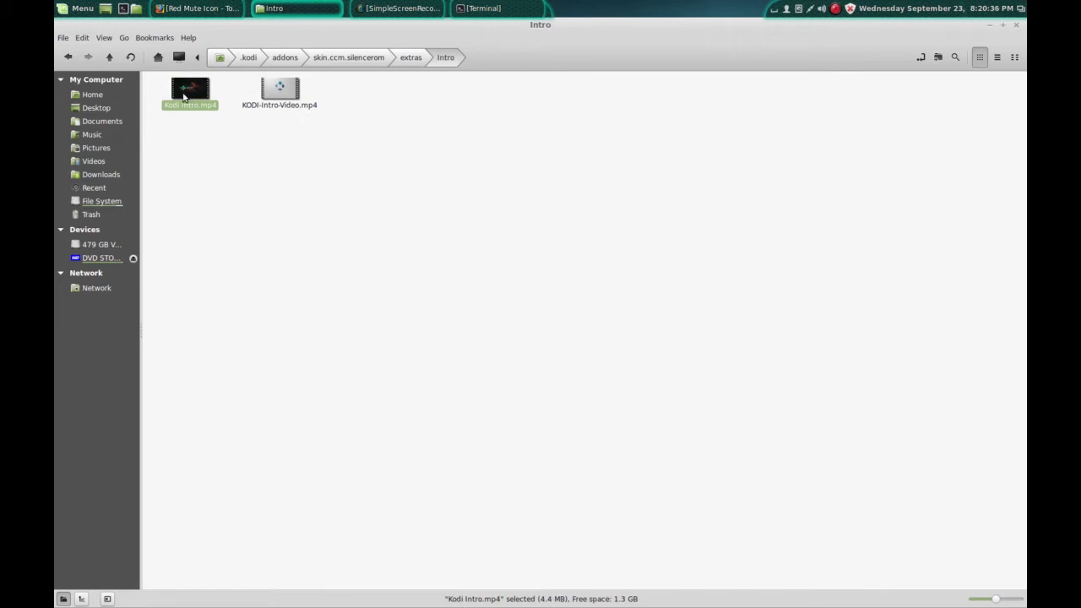
{"action": "double_click", "coordinate": [189, 88]}
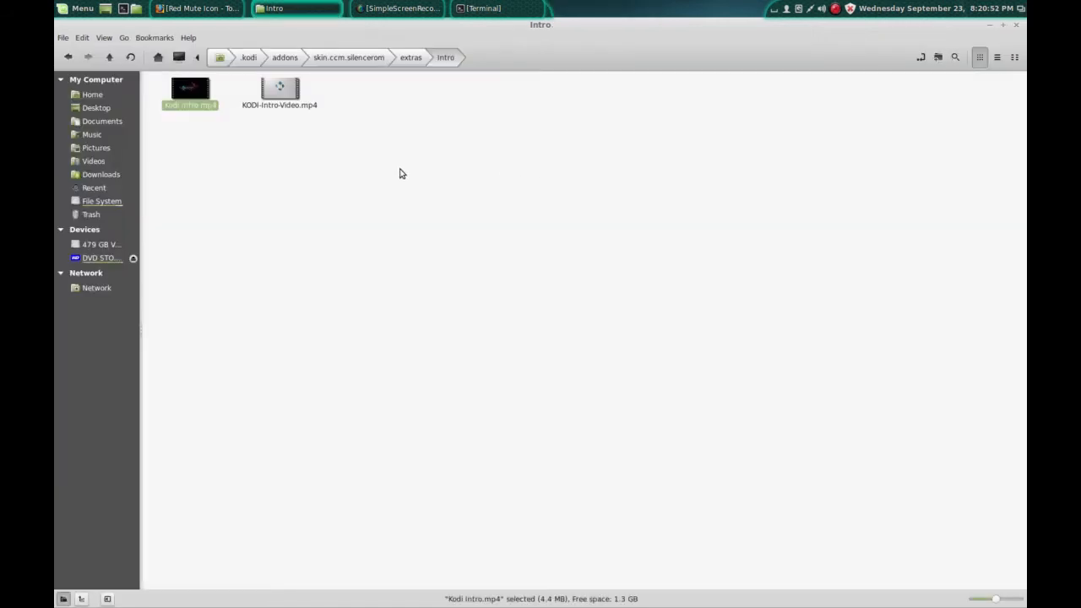
{"action": "left_click", "coordinate": [280, 91]}
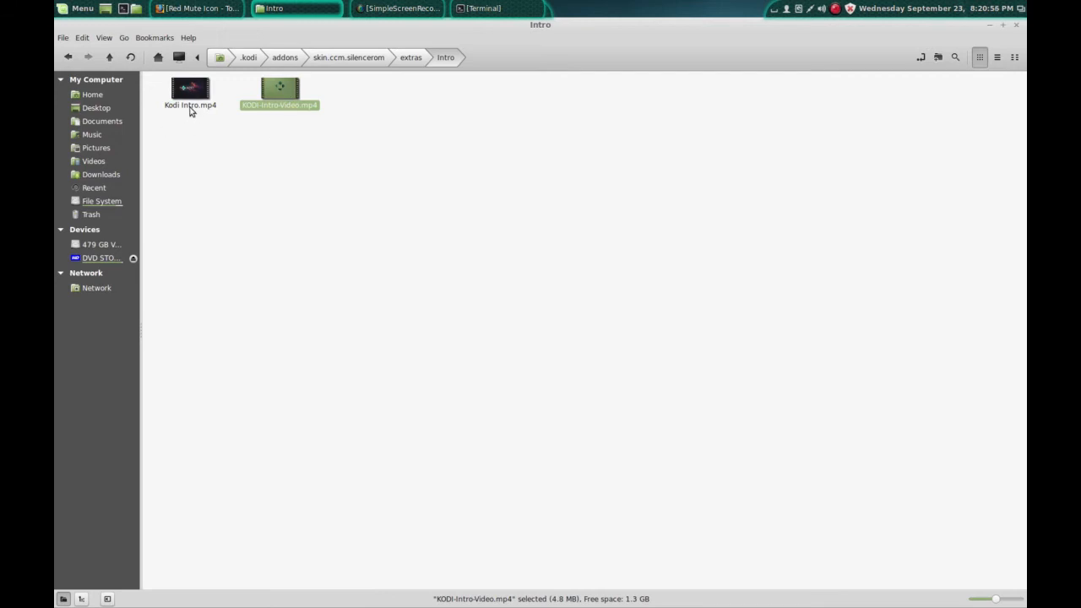
View Kodi Intro.mp4's exact name via Rename, then return to skin.ccm.silencerom
{"action": "right_click", "coordinate": [189, 92]}
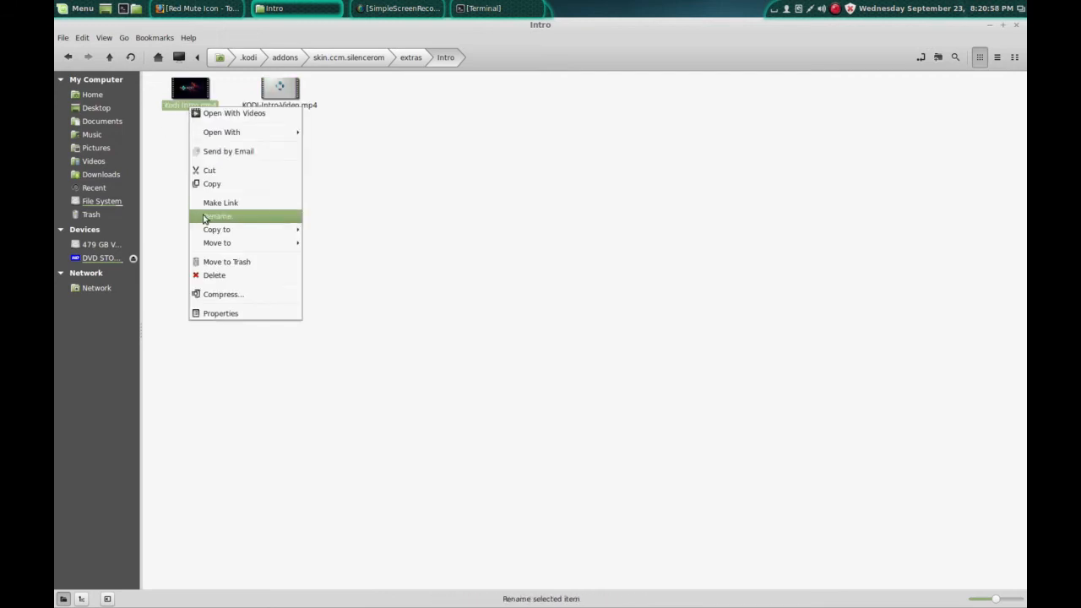
{"action": "left_click", "coordinate": [217, 217]}
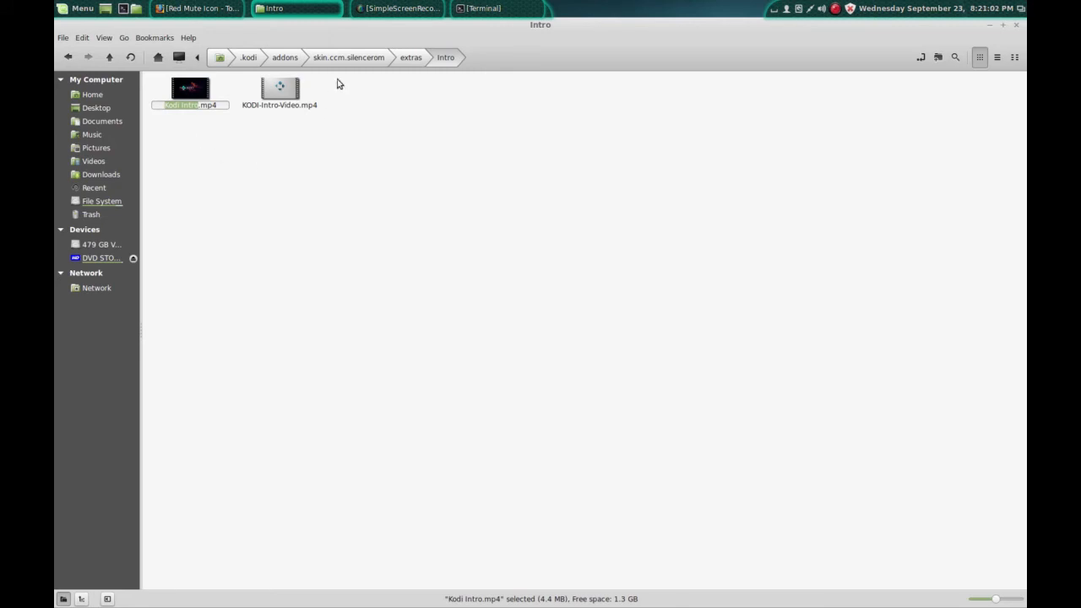
{"action": "left_click", "coordinate": [348, 57]}
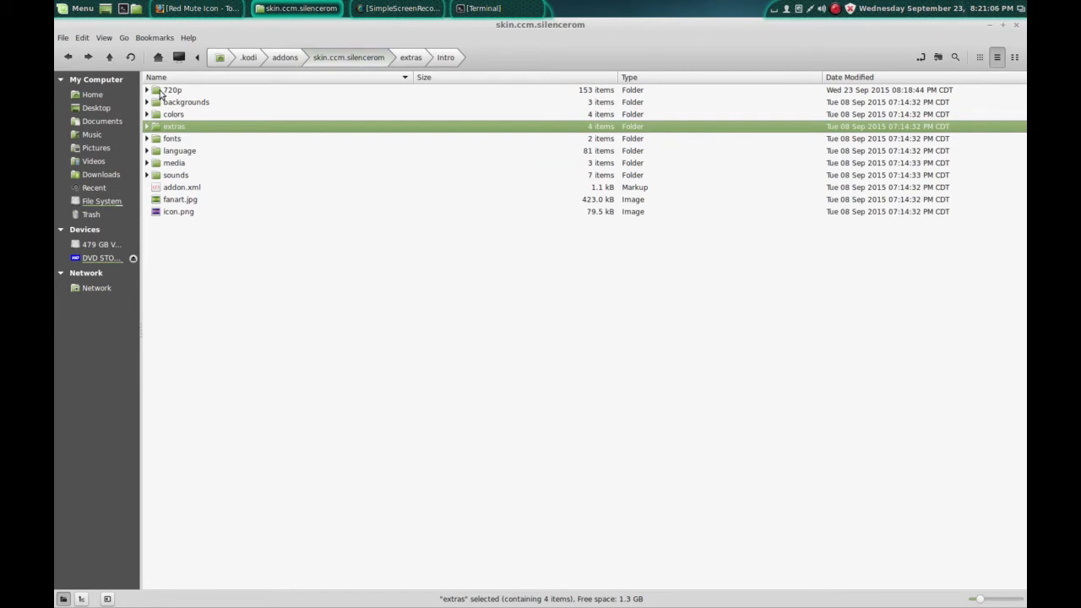
Open Startup.xml from the 720p folder in gedit
{"action": "double_click", "coordinate": [172, 90]}
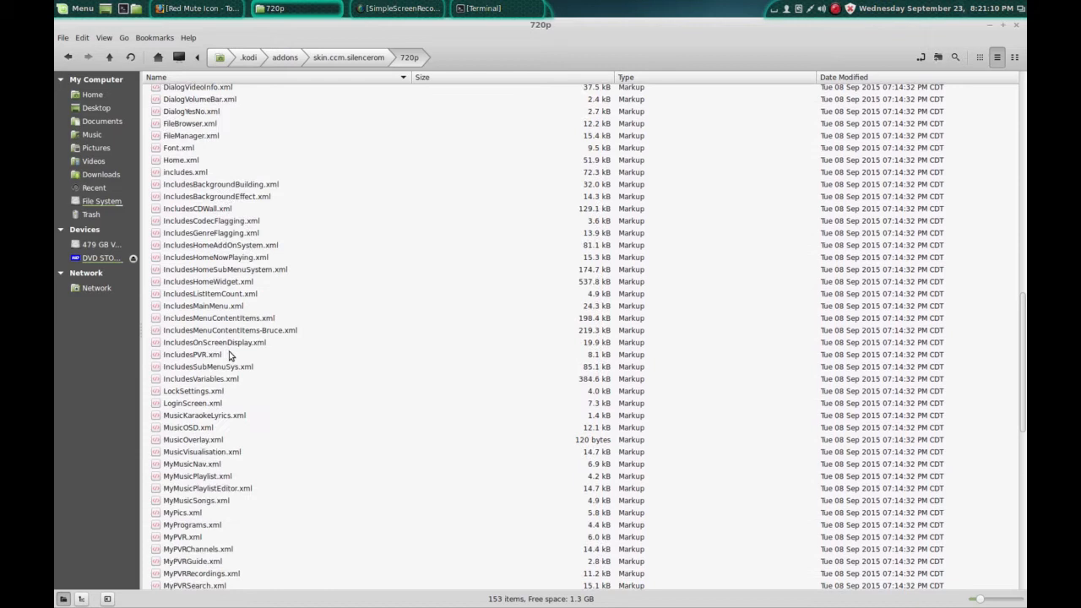
{"action": "scroll", "scroll_direction": "down", "scroll_amount": 3}
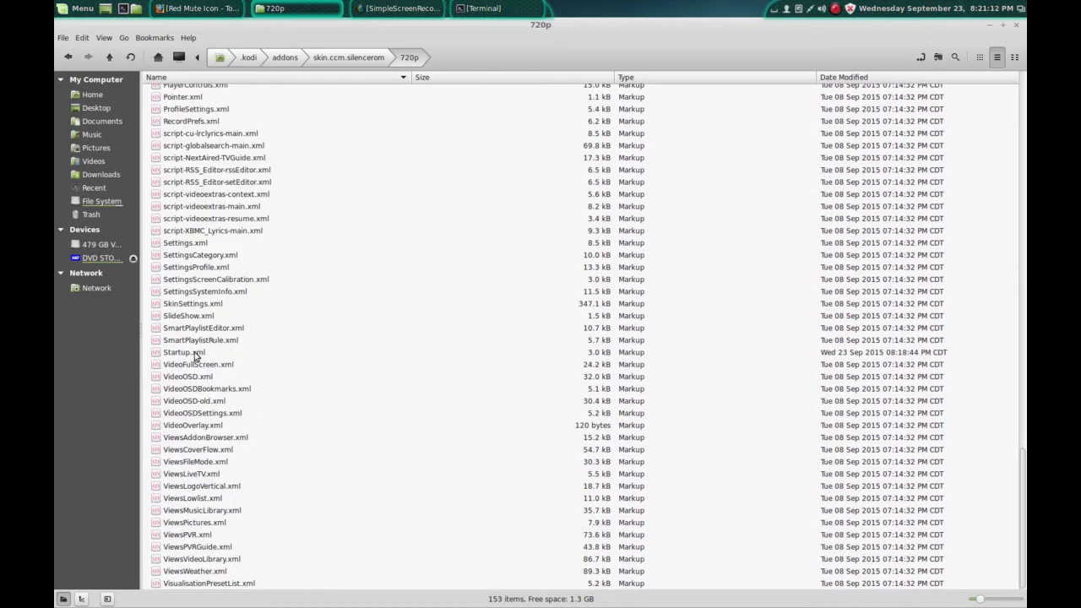
{"action": "double_click", "coordinate": [184, 352]}
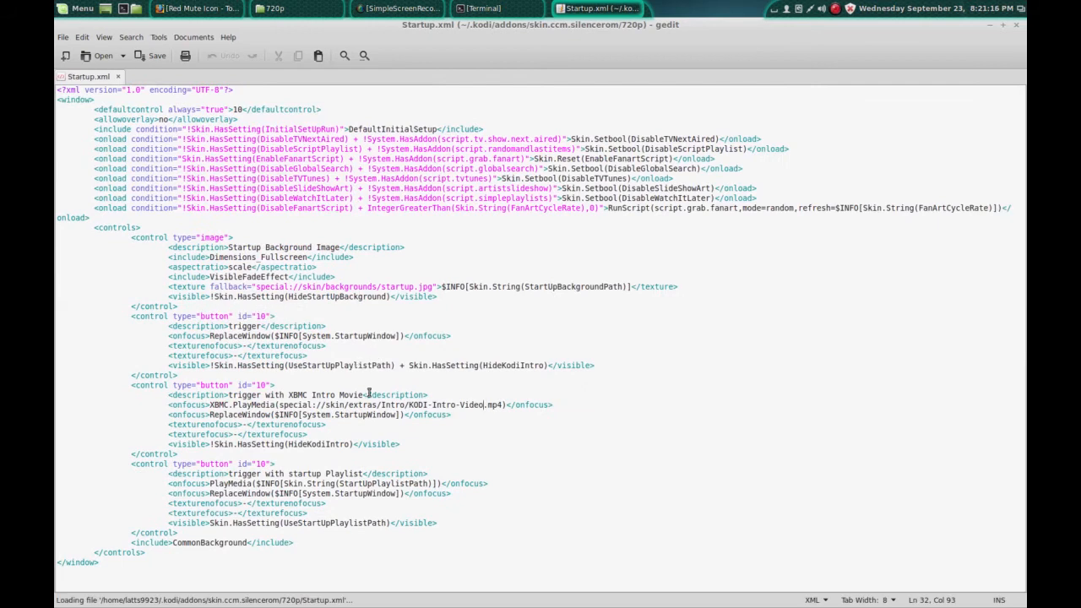
Replace KODI-Intro-Video in the PlayMedia onfocus line with Kodi Intro and save Startup.xml
{"action": "triple_click", "coordinate": [337, 404]}
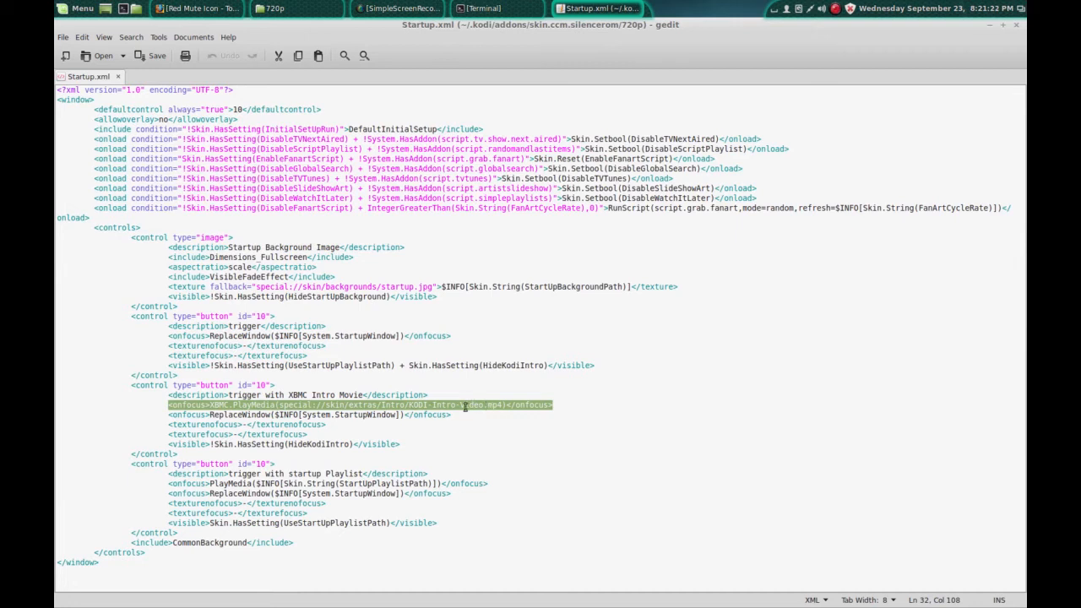
{"action": "left_click", "coordinate": [445, 420]}
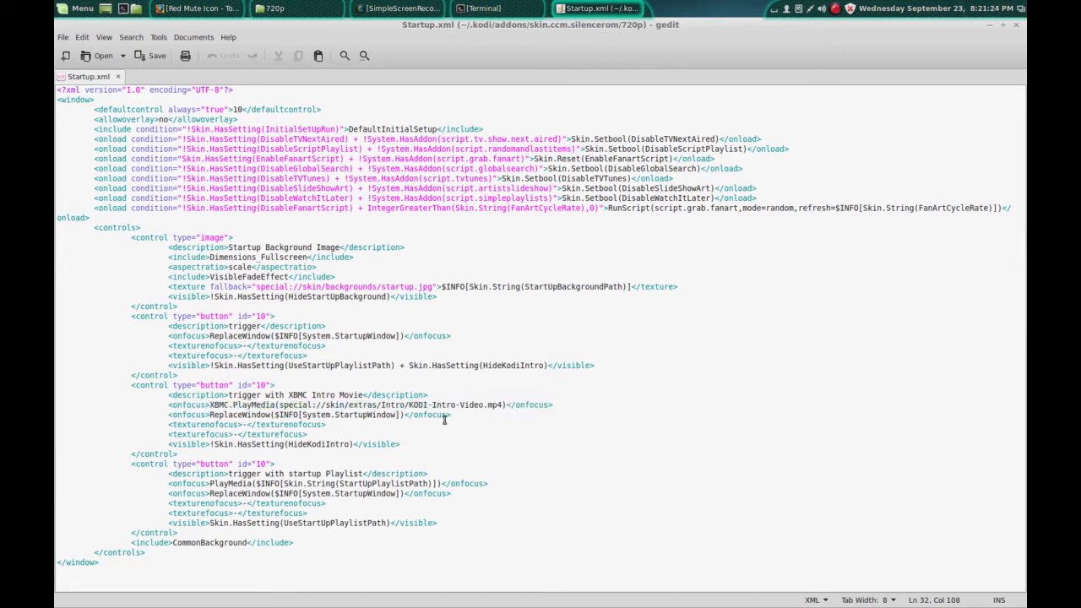
{"action": "double_click", "coordinate": [431, 404]}
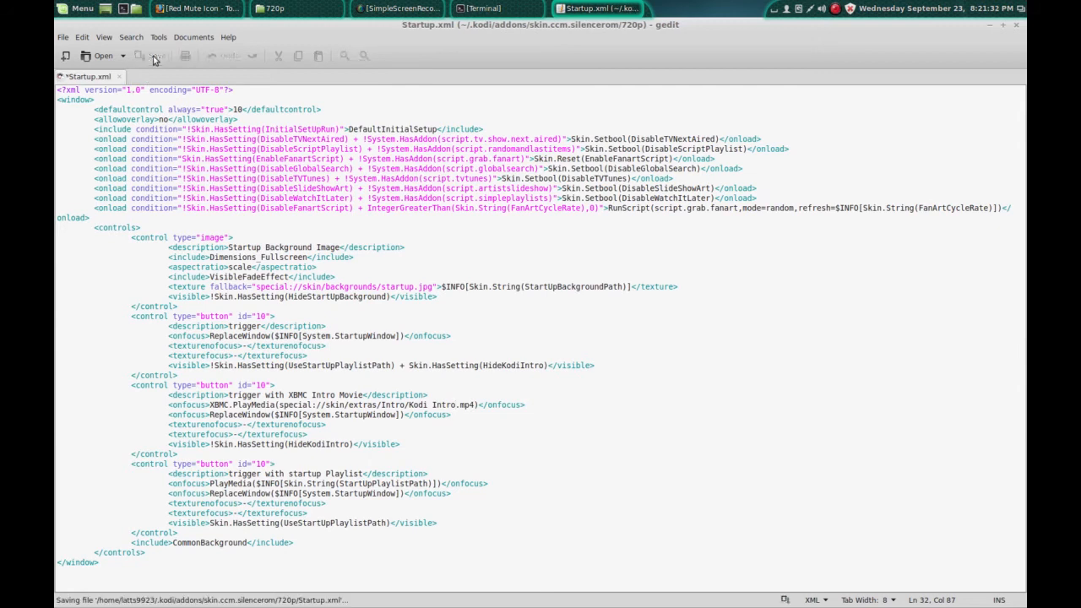
{"action": "left_click", "coordinate": [153, 54]}
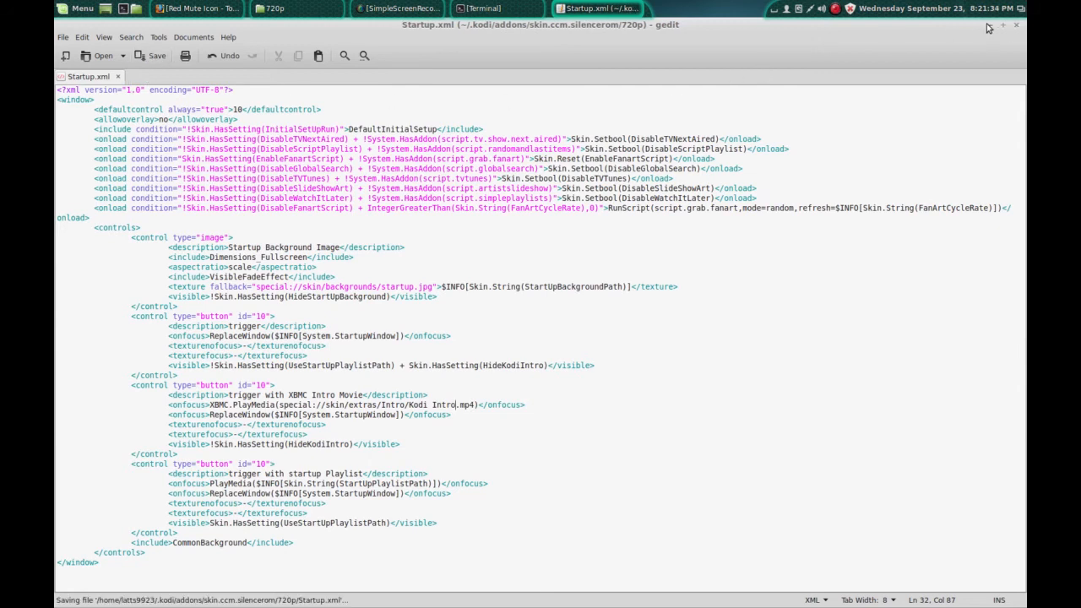